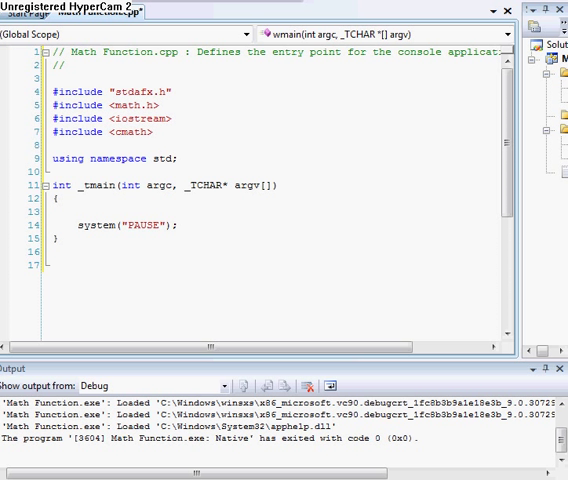
mouse_move(286, 72)
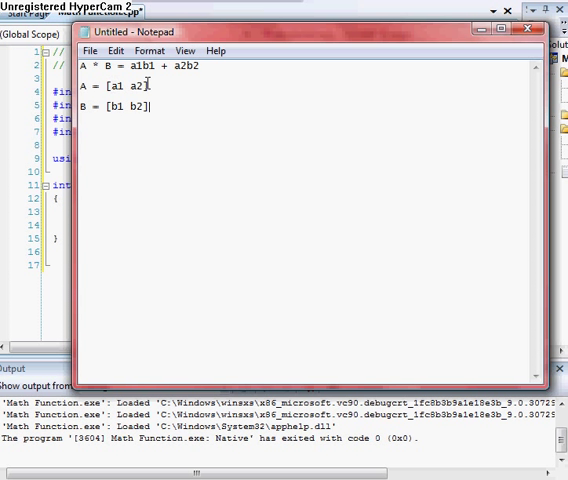
mouse_move(238, 84)
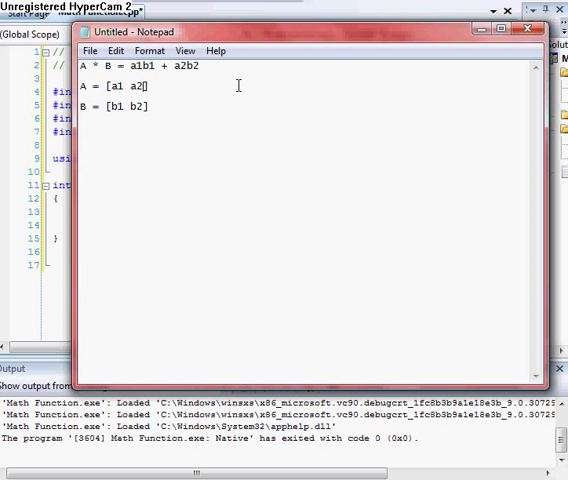
Extend the notes with a3, b3 and the + a3b3 term of the dot product.
text(a3)
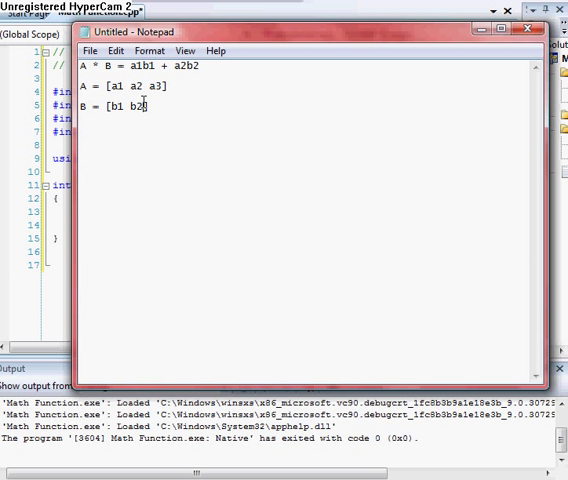
text(b3)
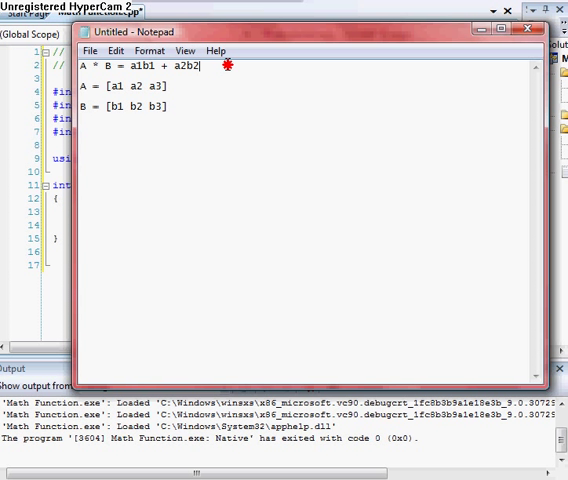
text(+)
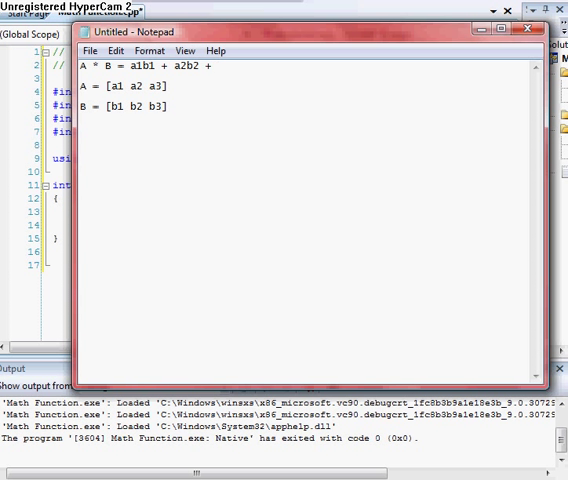
text(a3b)
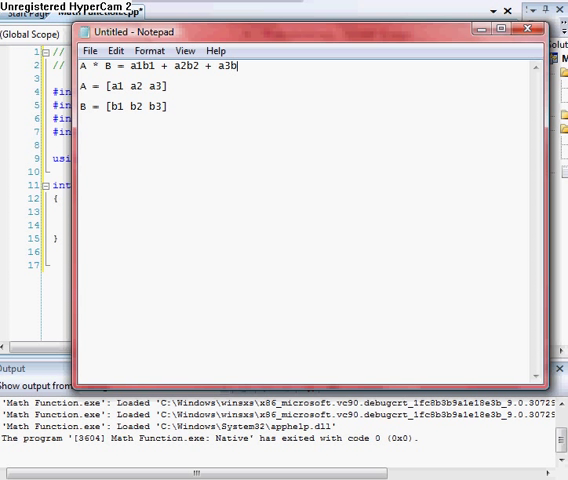
text(3)
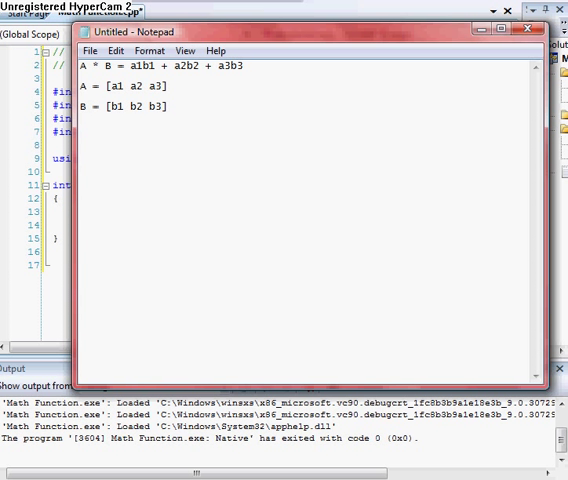
mouse_move(278, 52)
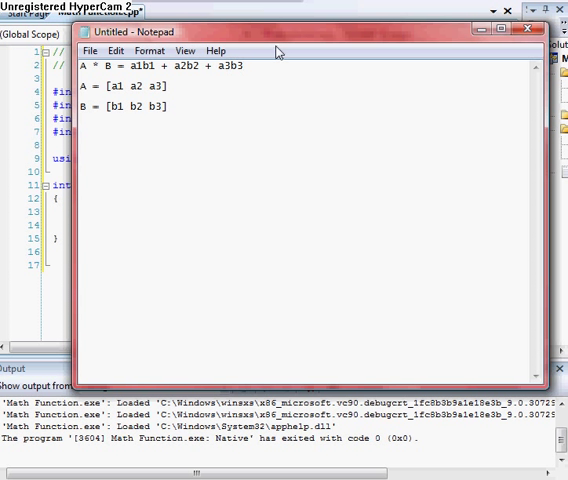
mouse_move(376, 36)
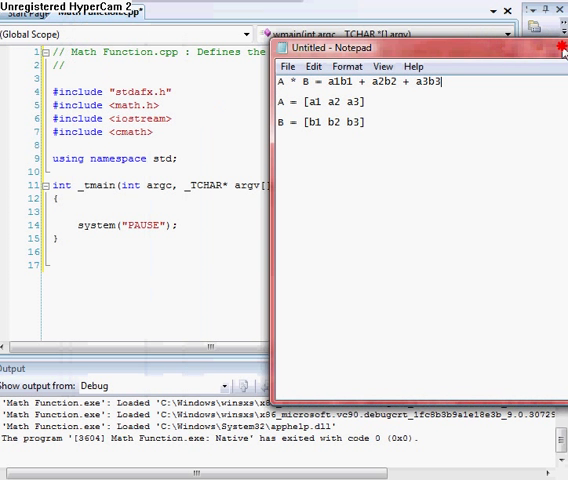
Declare double a[3], b[3] and double A[3] inside main.
click(564, 48)
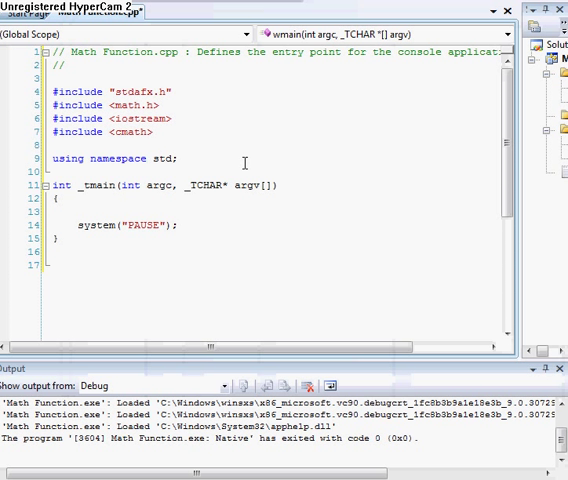
mouse_move(200, 194)
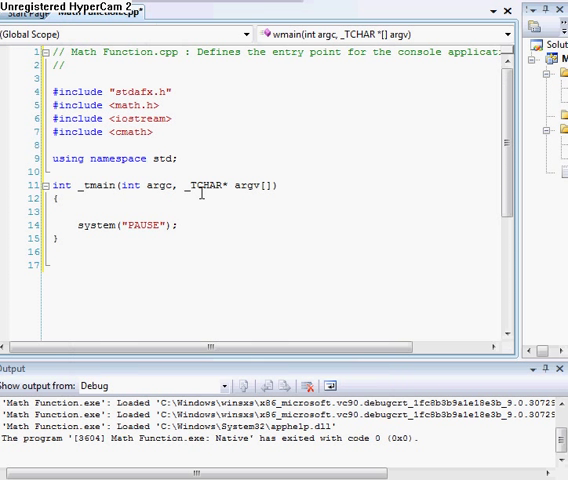
text(doub)
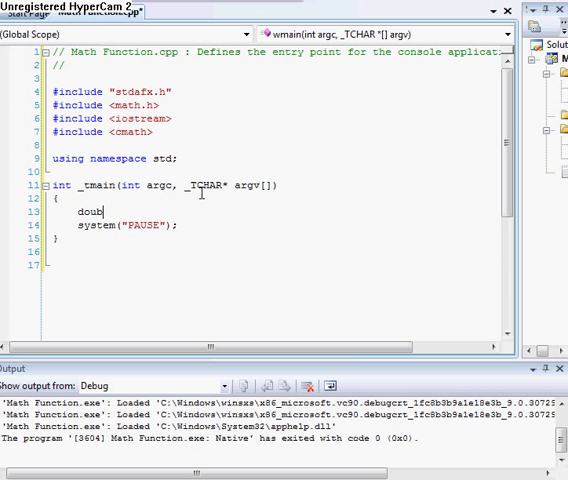
text(le)
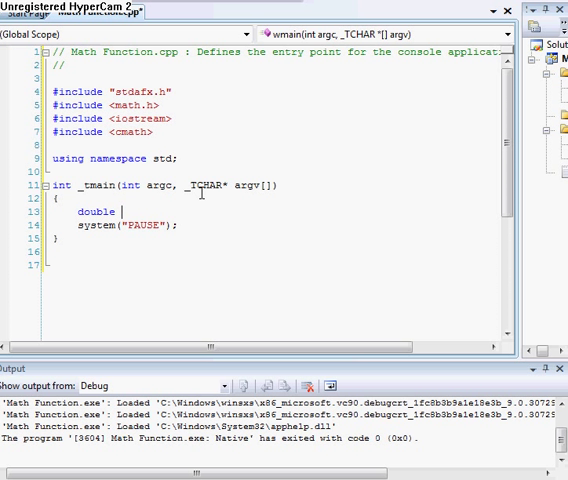
text(a[3])
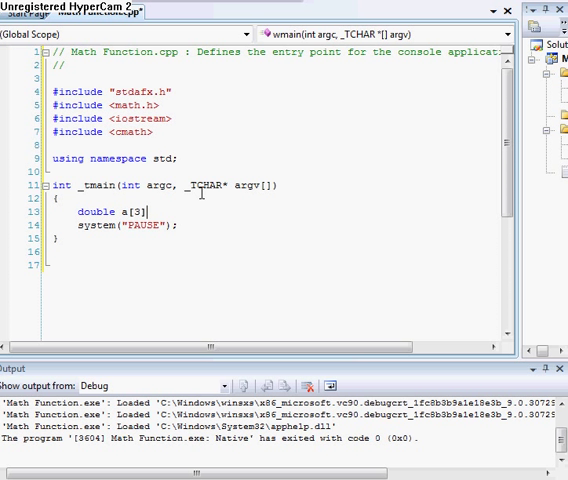
text(, b)
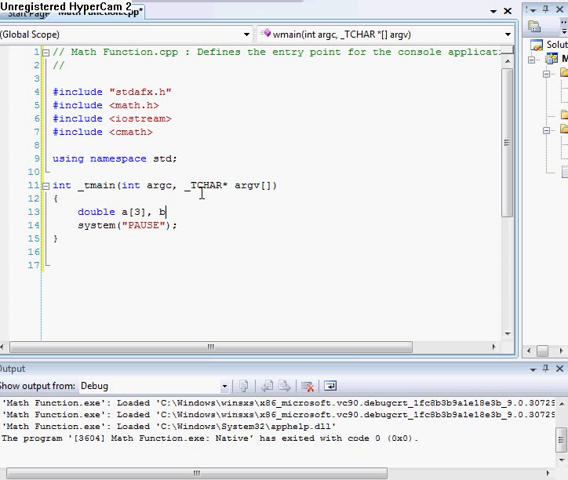
text([3])
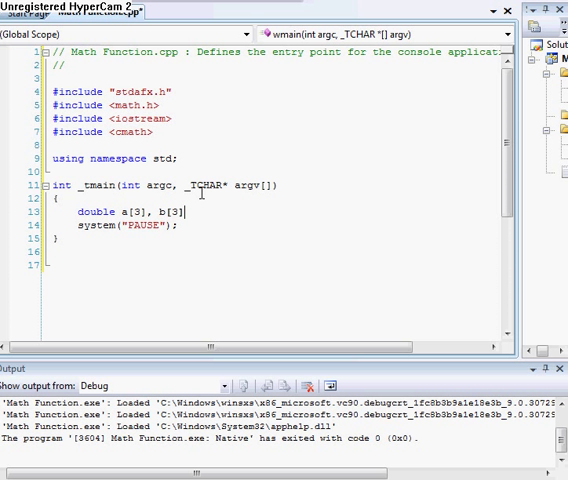
text(d)
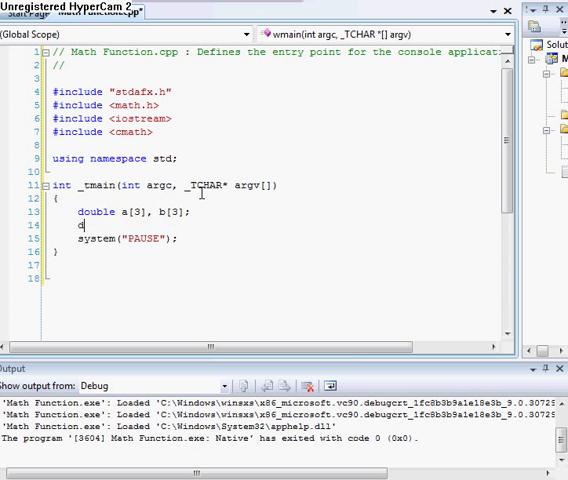
text(ouble)
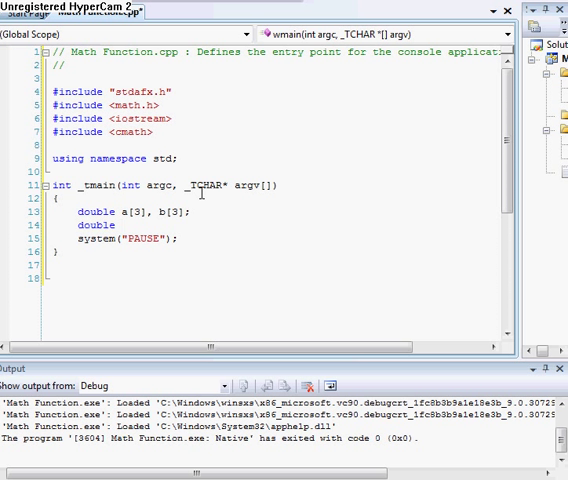
text(A)
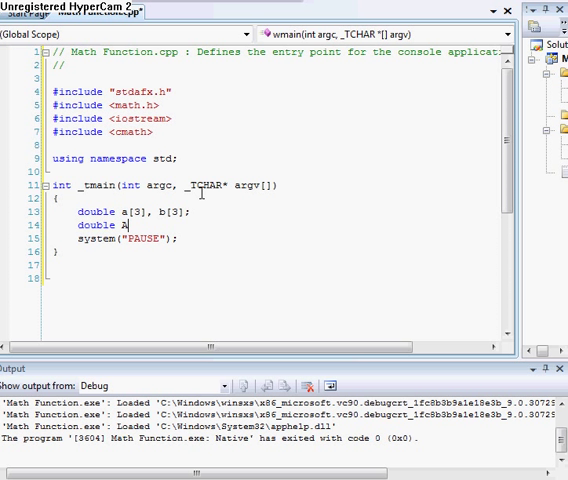
text([3];)
text(double two)
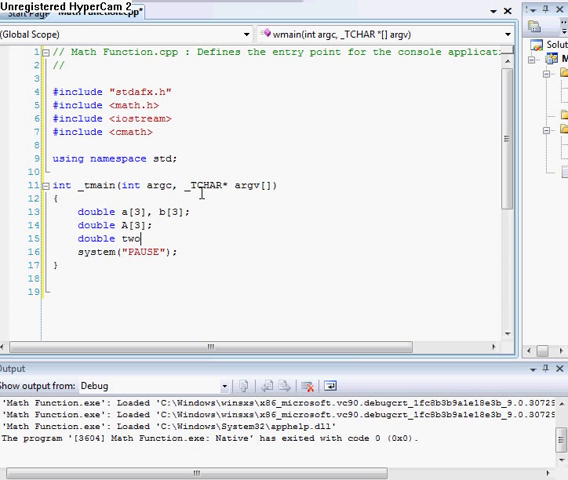
Declare double twoDtotal, threeDtotal; after the arrays.
key(BackSpace)
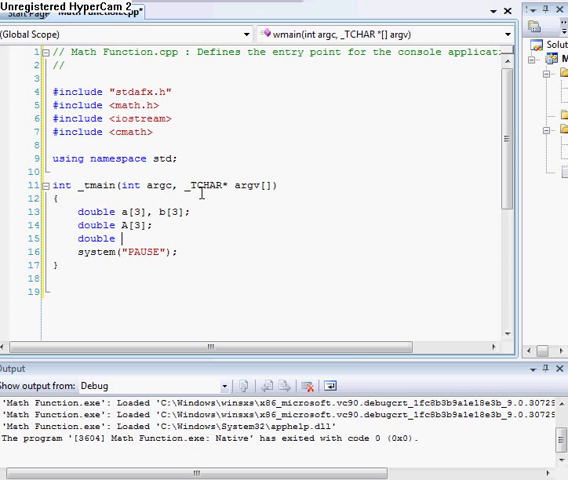
text(two)
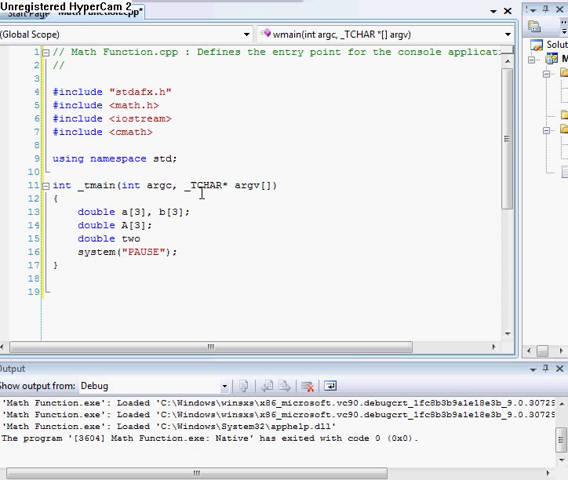
text(D)
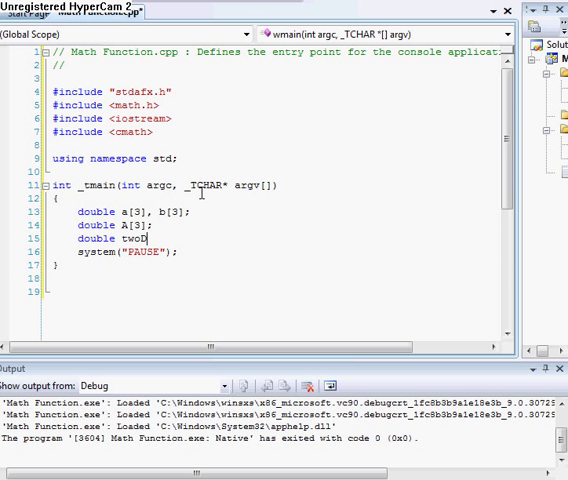
text(total)
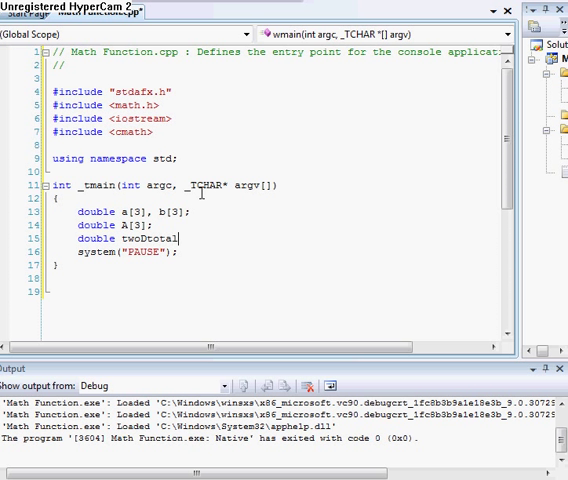
text(,)
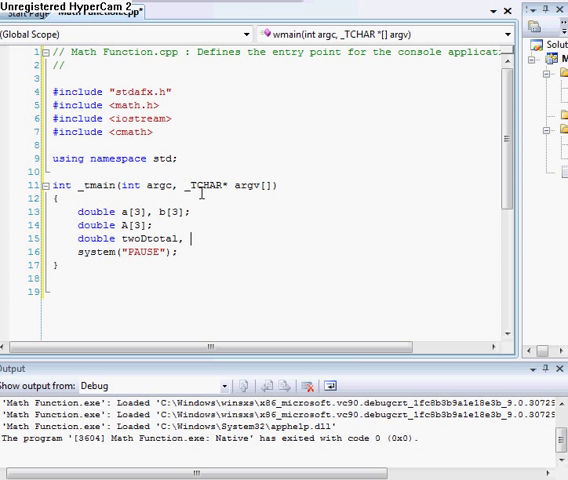
text(three)
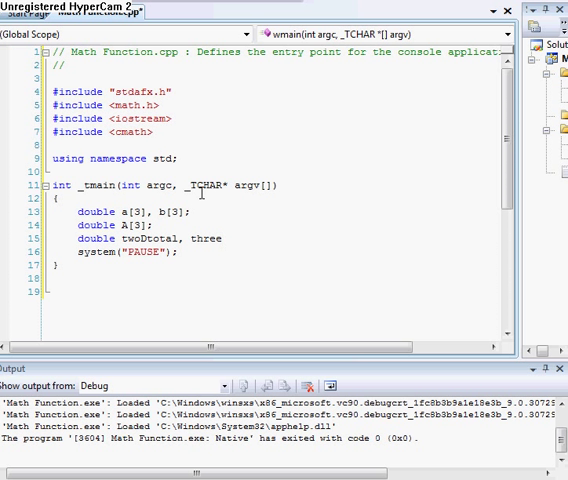
text(Dtotal;)
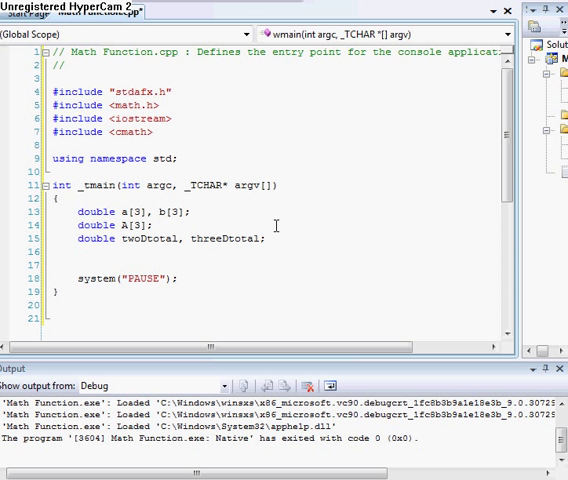
Write the cout prompt "Enter the value for a1:" and the cin read into a.
text(cout << ")
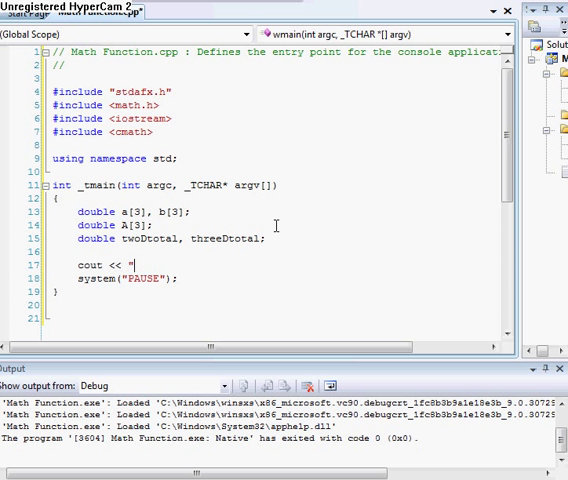
text(Enter you)
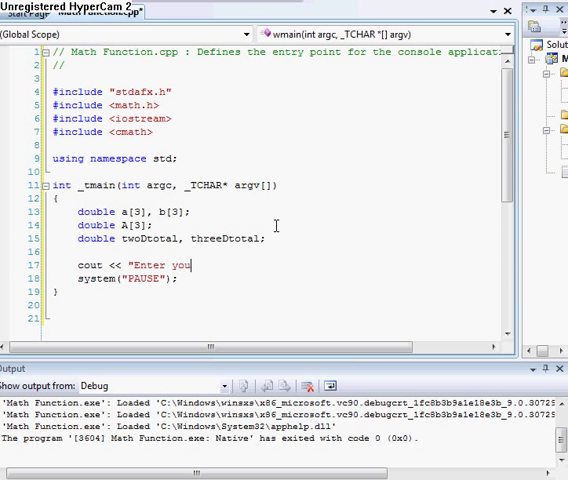
text(the value)
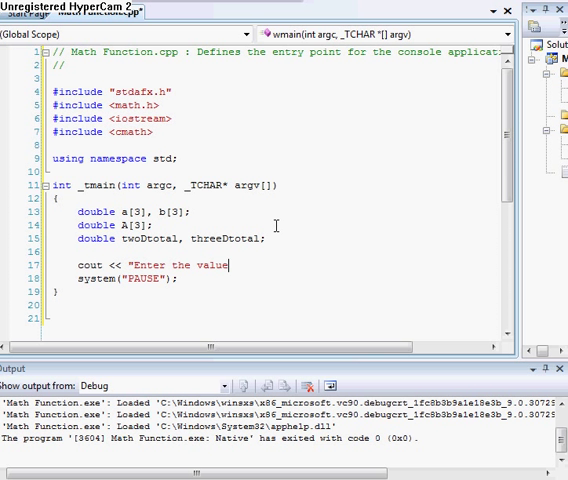
text(for a)
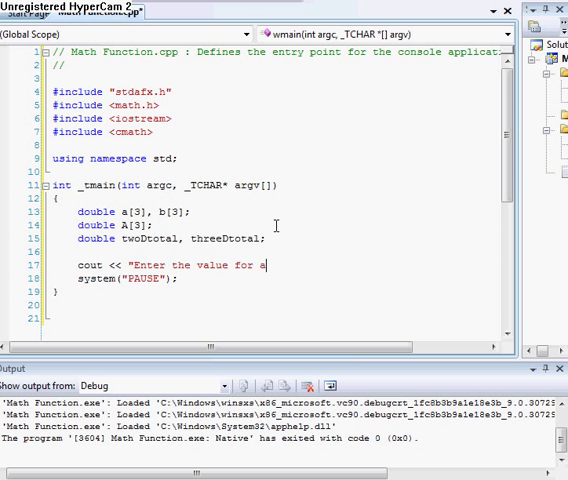
text(1:)
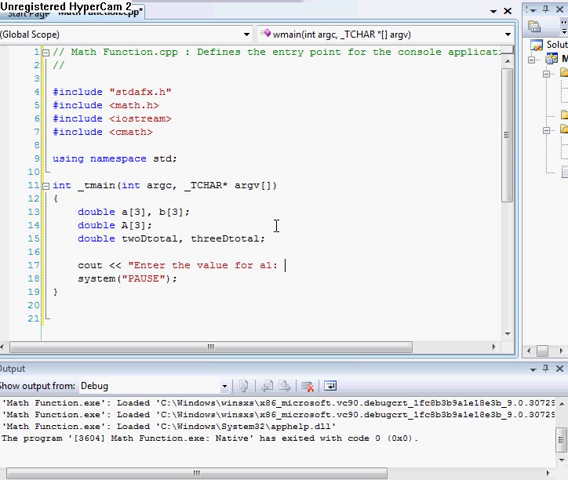
text(")
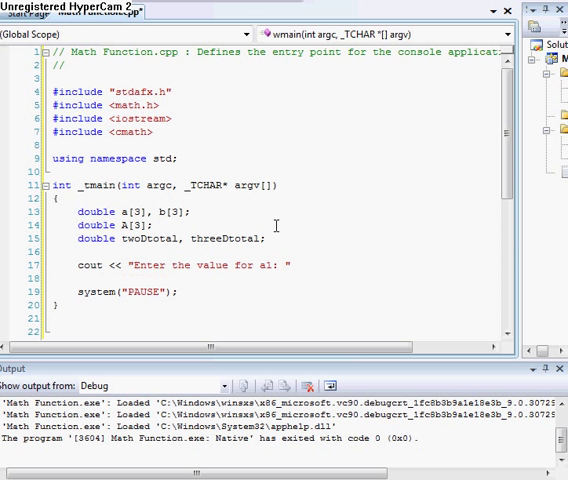
text(c)
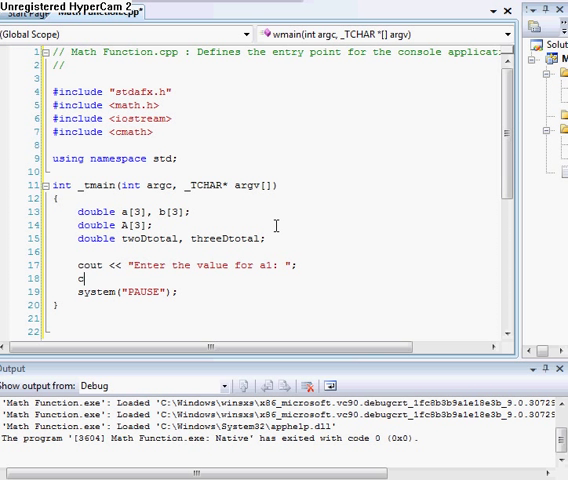
text(in >> a[0];)
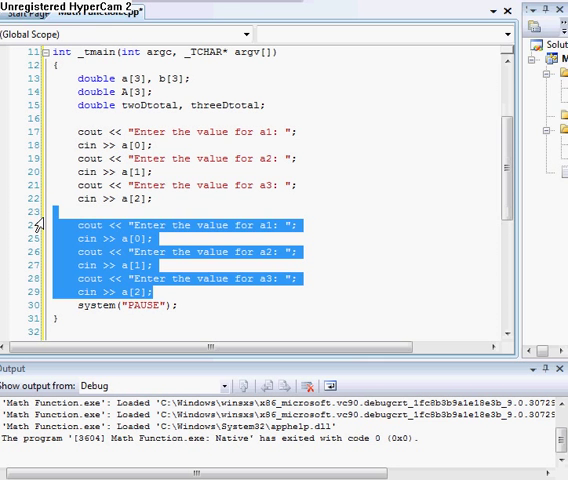
Quick Replace every 'a' with 'b' in the selected block (9 replacements).
key(ctrl+f)
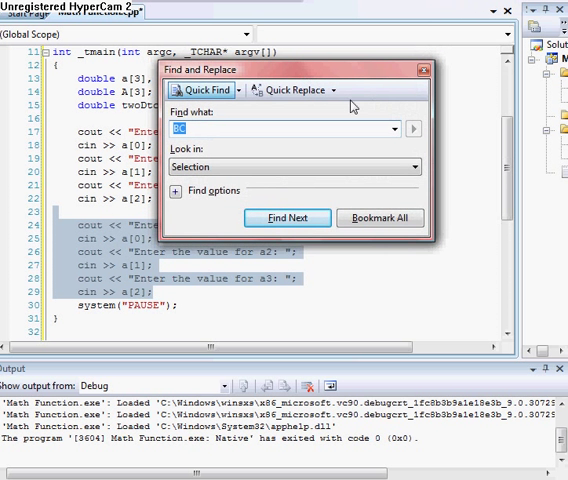
click(294, 90)
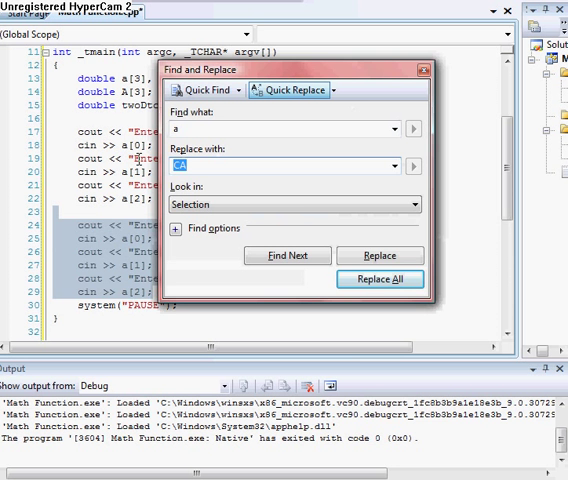
click(380, 280)
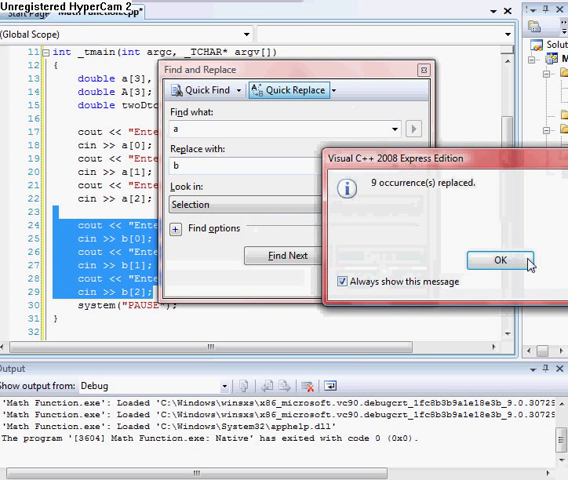
click(500, 260)
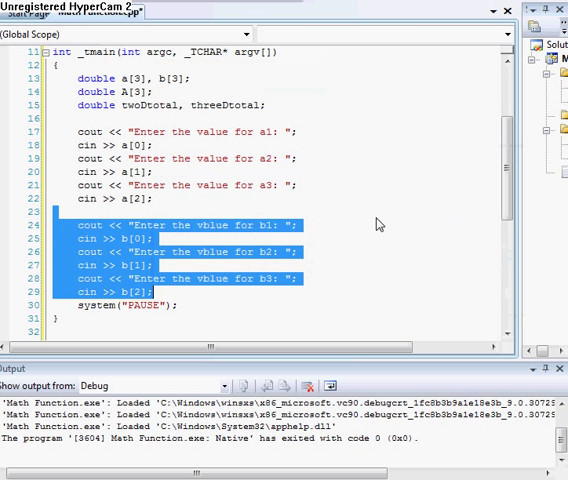
click(288, 268)
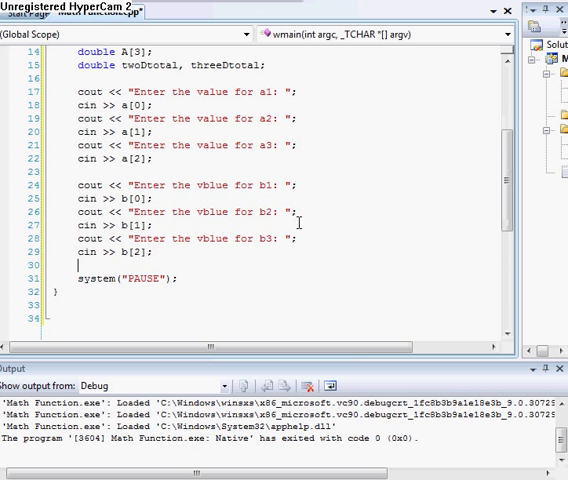
mouse_move(370, 204)
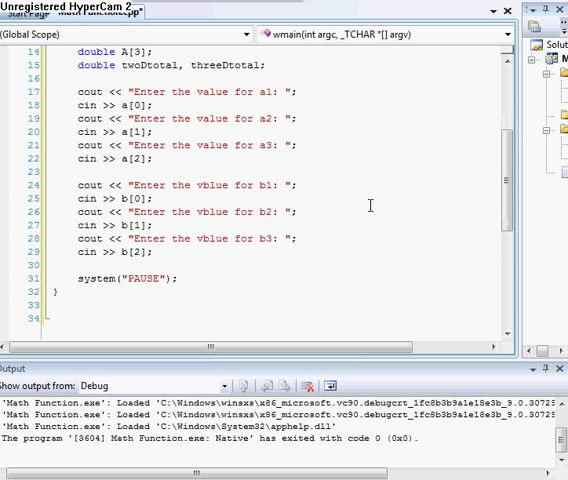
mouse_move(468, 164)
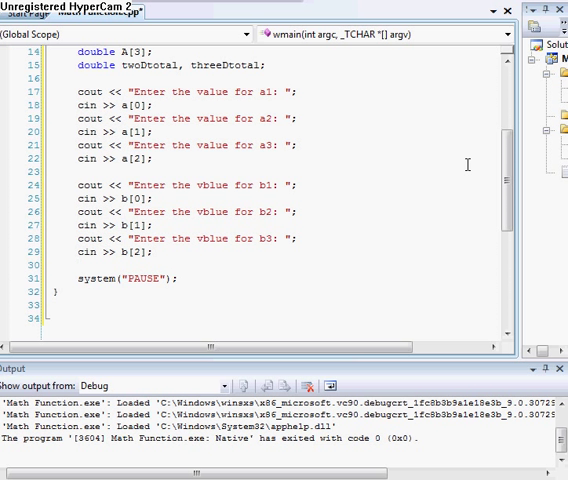
Compute twoDtotal = ((a[0]*b[0]) + (a[1]*b[1]));.
key(enter)
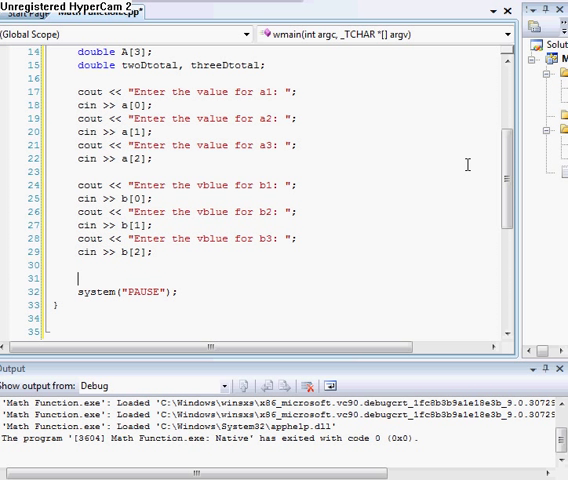
text(twoDtotal =)
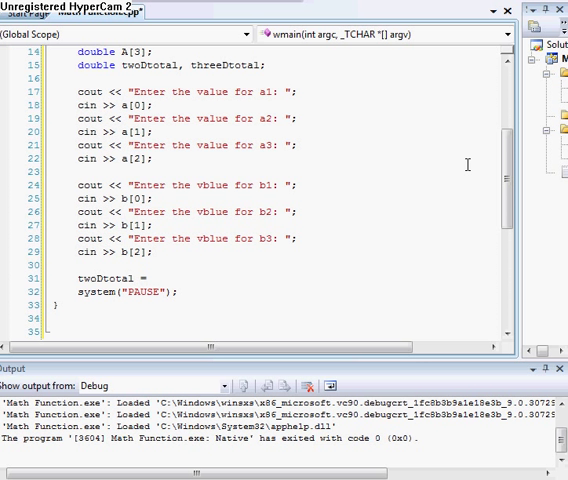
text(()
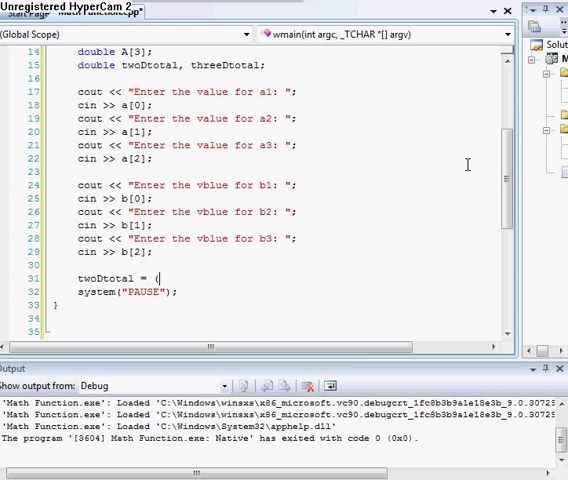
text((a1 *)
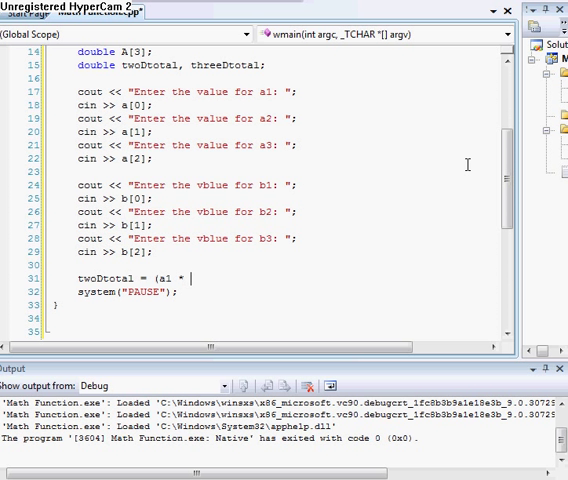
text(b1)
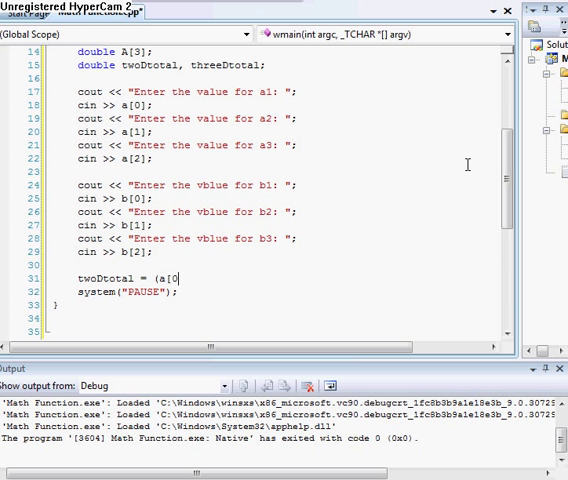
text(] * b[0]) =)
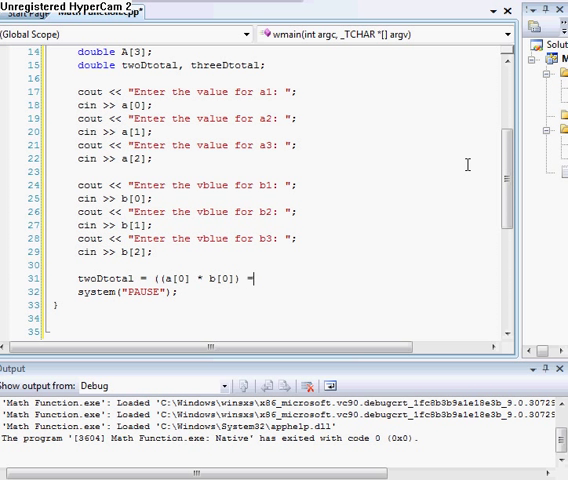
text(+)
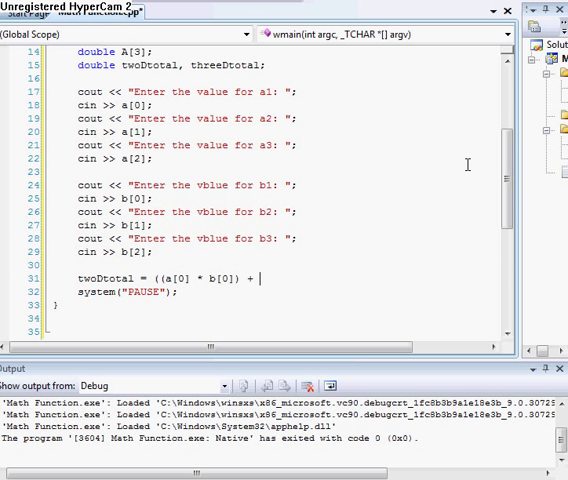
text((a)
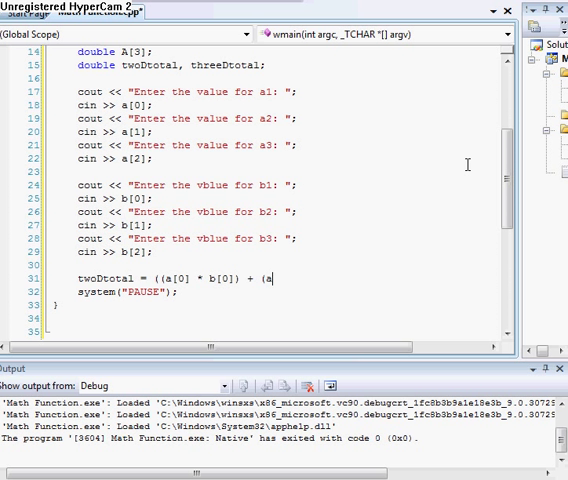
text([1])
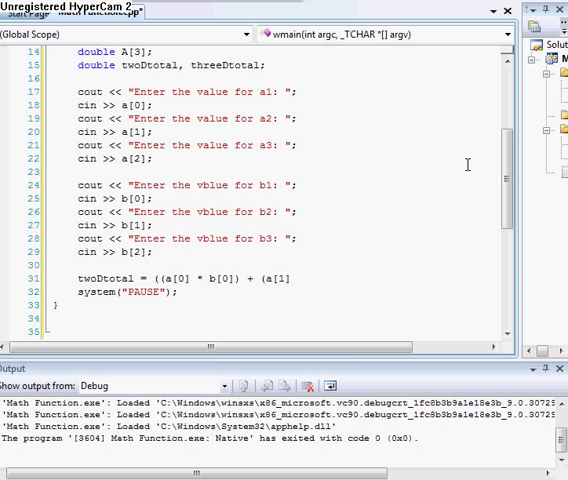
text(*)
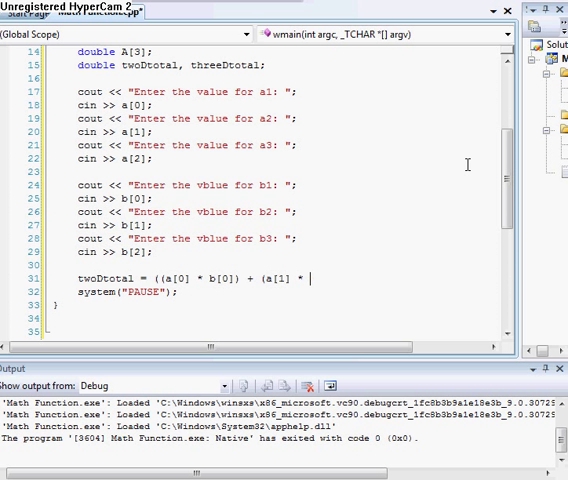
text(b1)
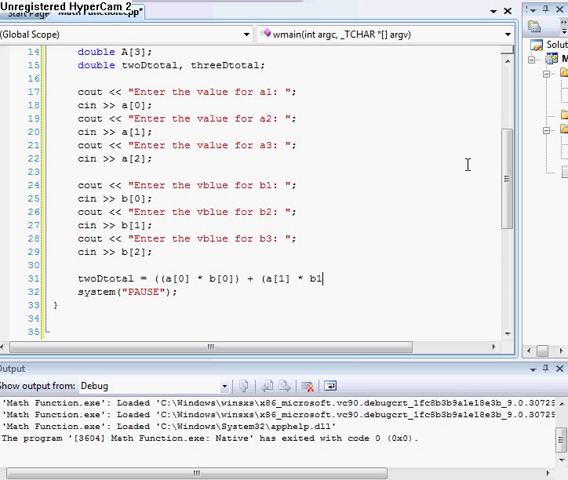
key(Backspace)
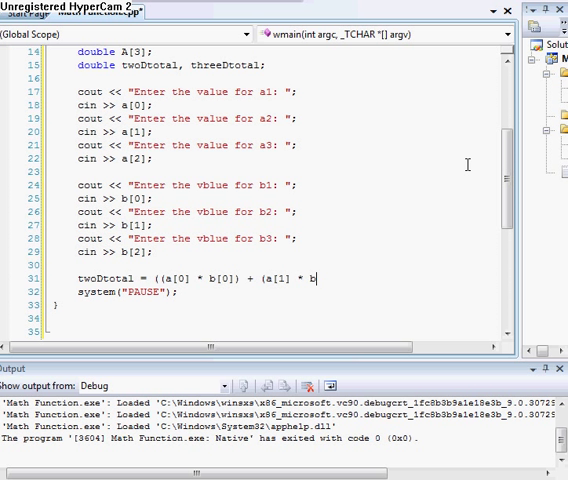
text([1]));)
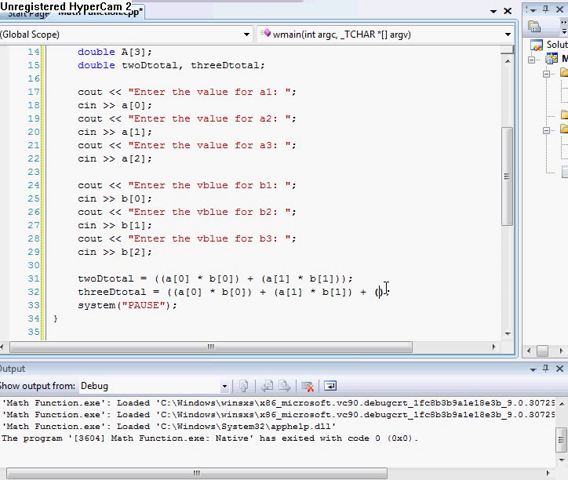
Compute threeDtotal = ((a[0]*b[0]) + (a[1]*b[1]) + (a[2]*b[2]));.
text(a[0])
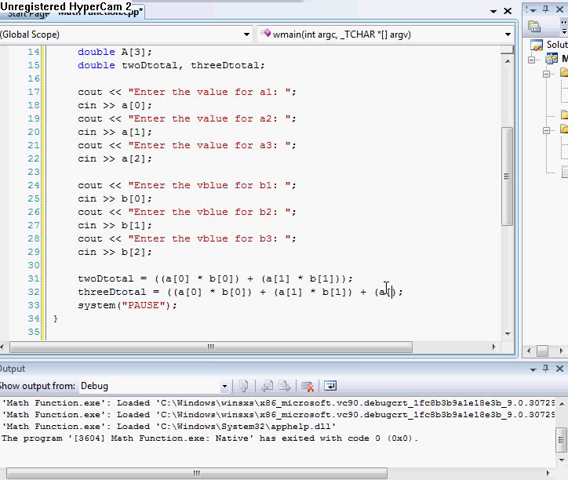
text(2])
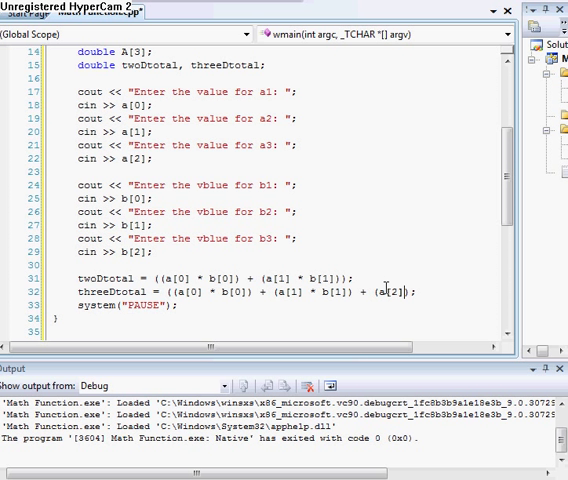
text(* b)
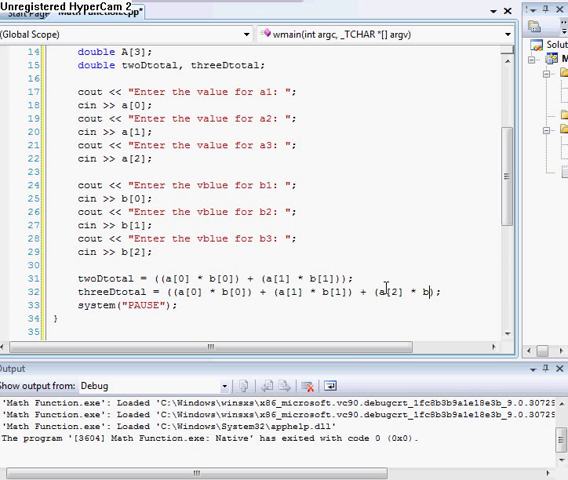
text([2]));)
text(cout <<)
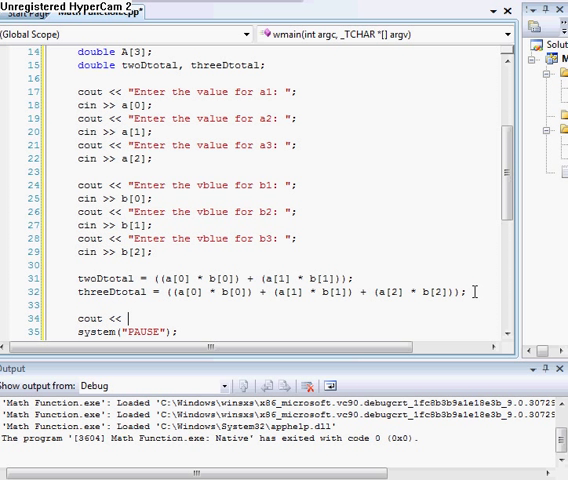
Output "2D Total = " << twoDtotal << endl.
text(")
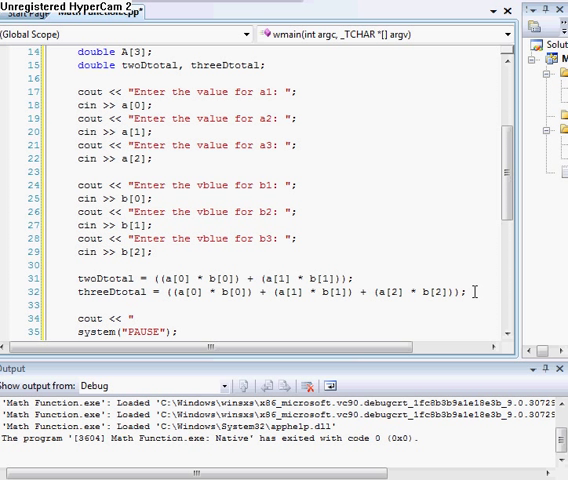
text(Two D)
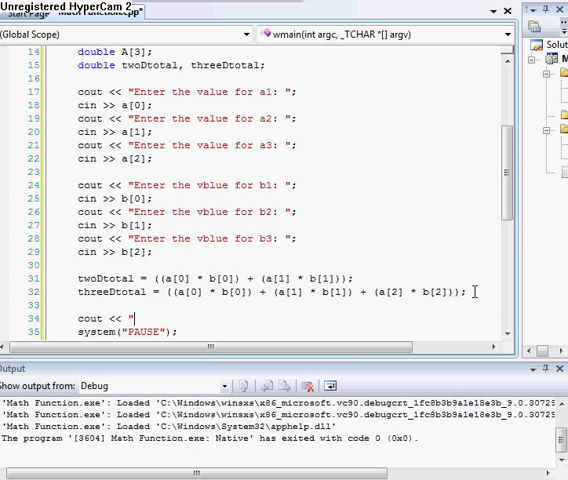
text(2D Tot)
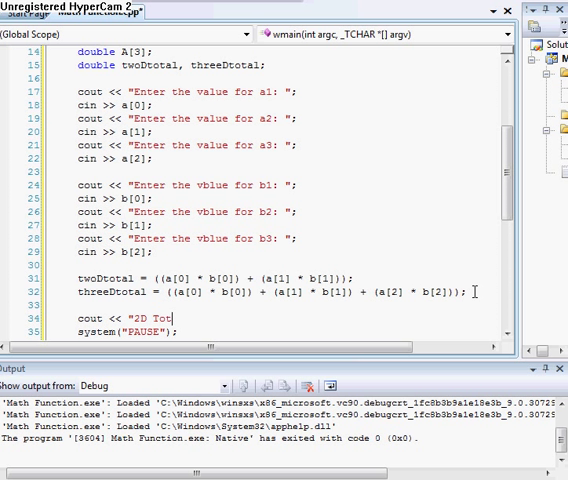
text(al)
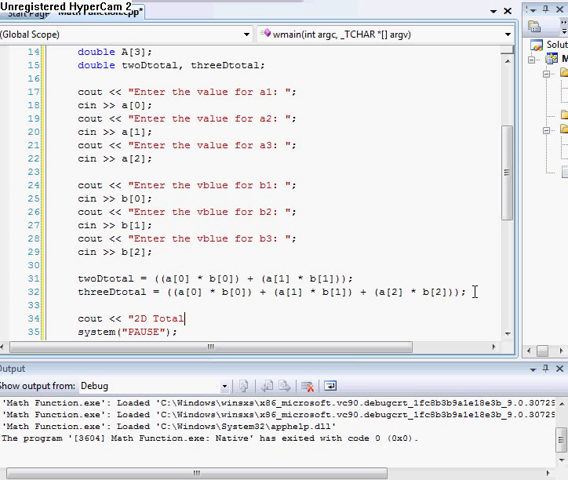
text(=)
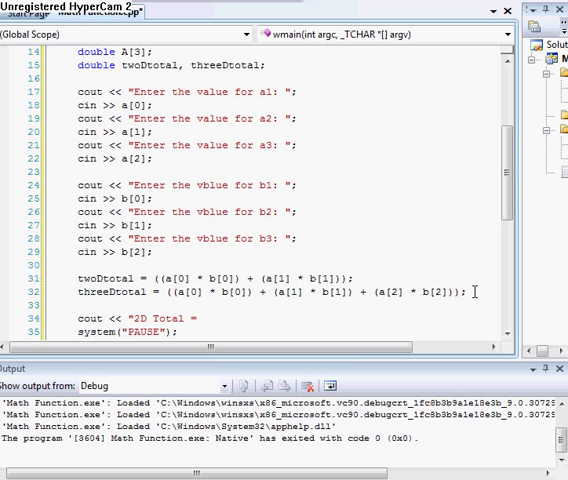
text(<<)
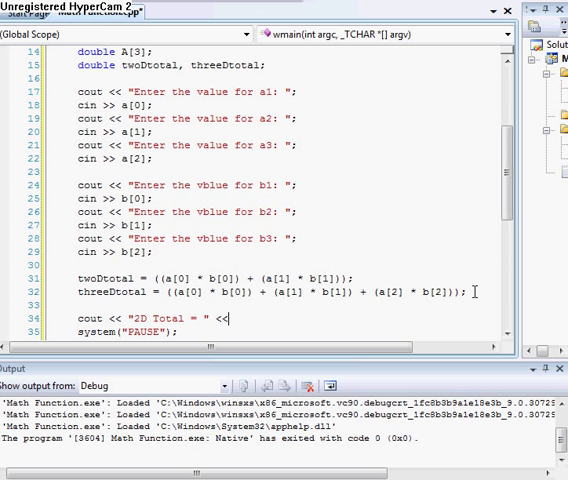
text(twoD)
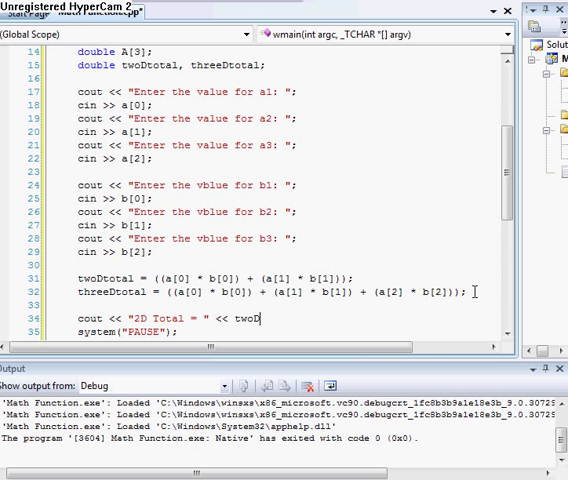
text(total;)
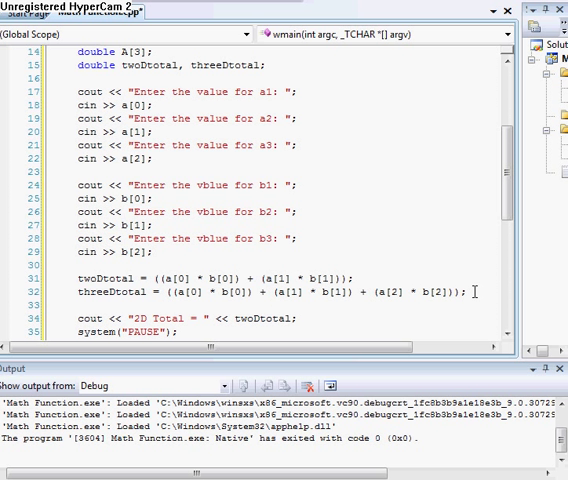
text(<< en)
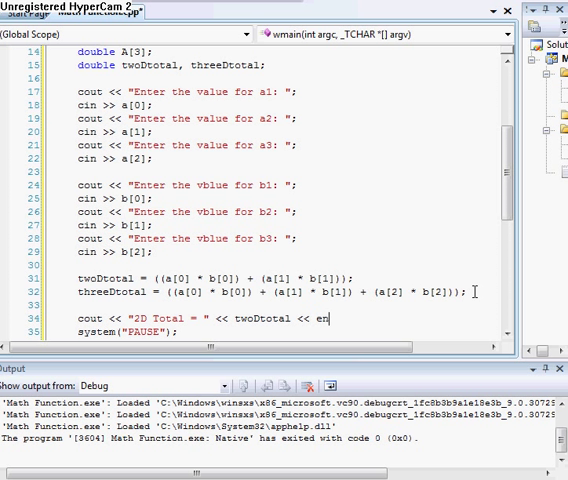
text(endl;)
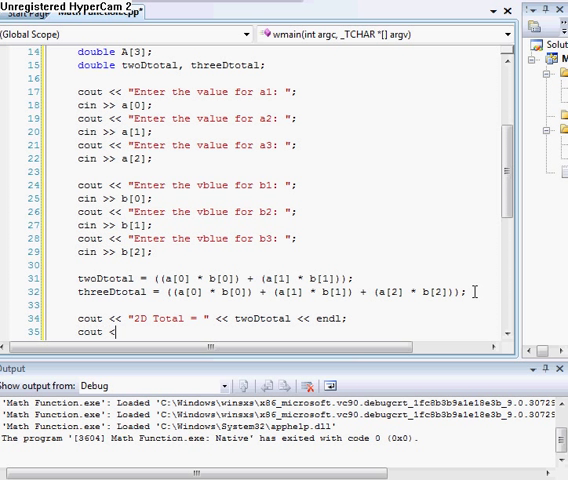
Output "3D Total = " << threeDtotal << endl.
text("3D Total = " <<)
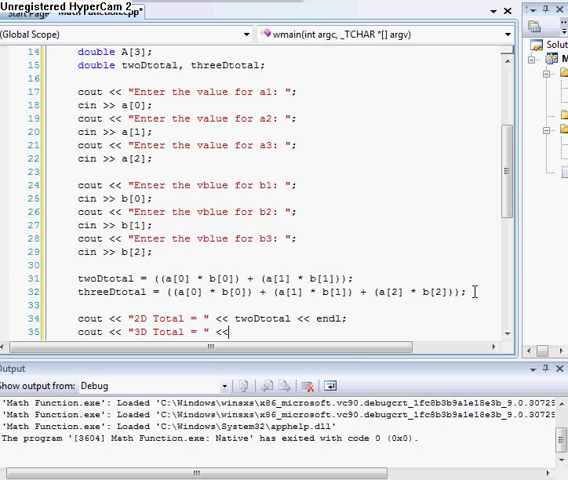
text(three)
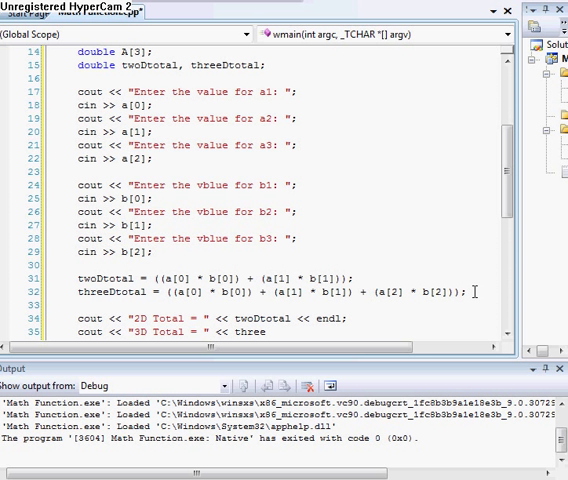
text(Dtot)
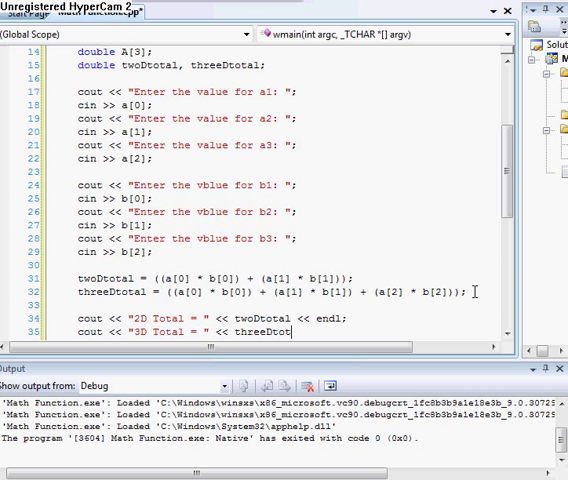
text(end)
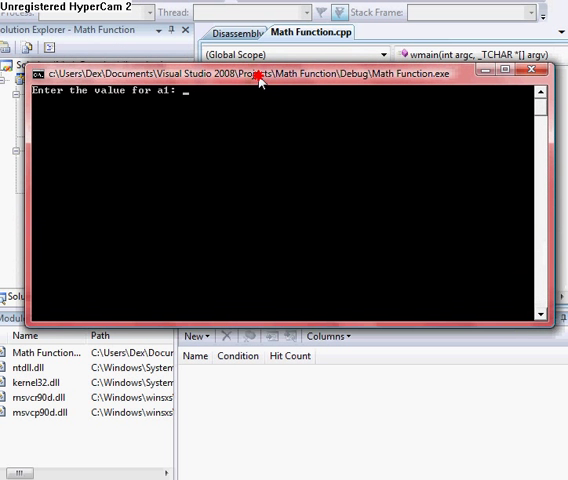
mouse_move(376, 68)
text(4)
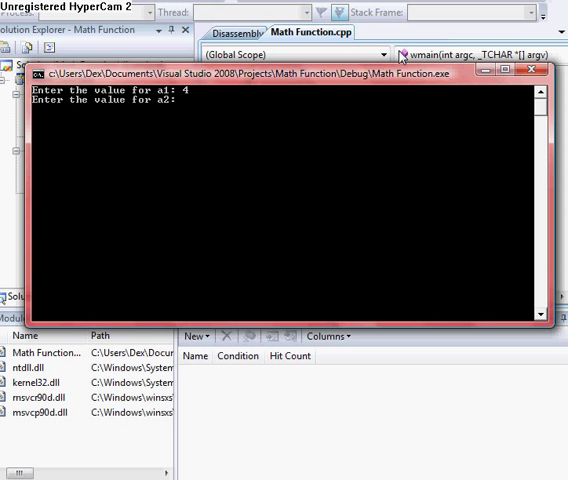
Enter the remaining a and b values so the run prints 2D Total 17 and 3D Total 27.
text(3)
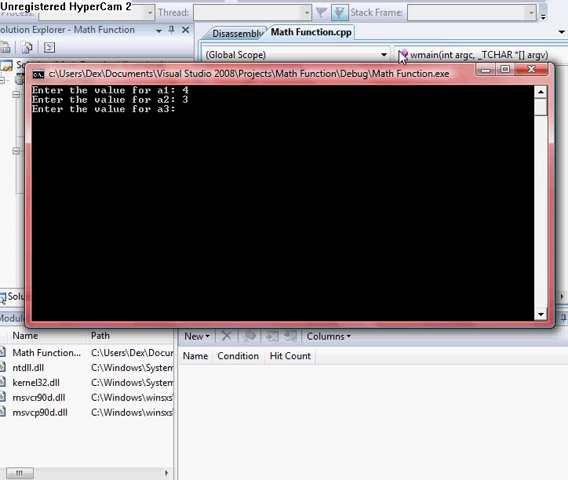
text(0)
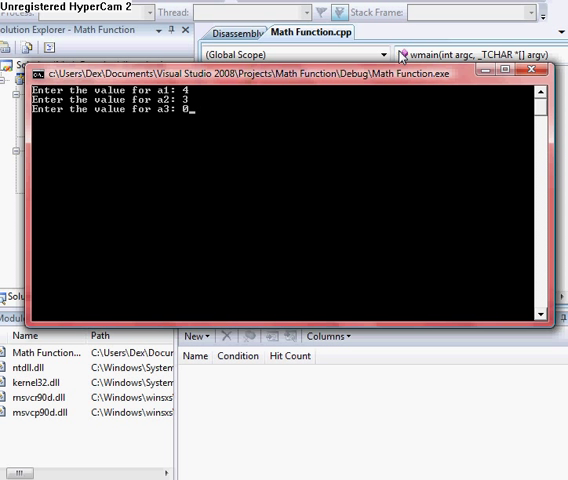
key(backspace)
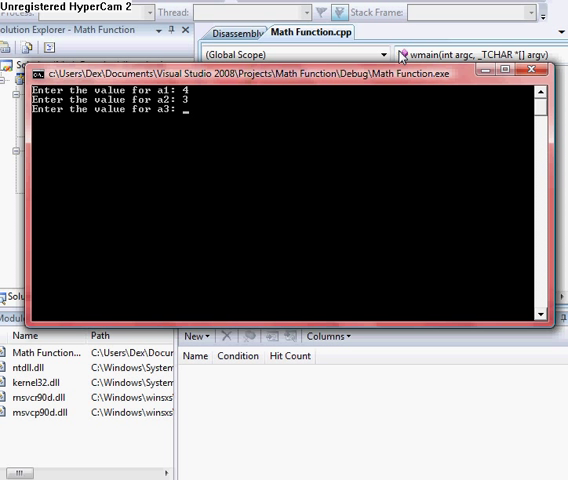
text(3)
text(2)
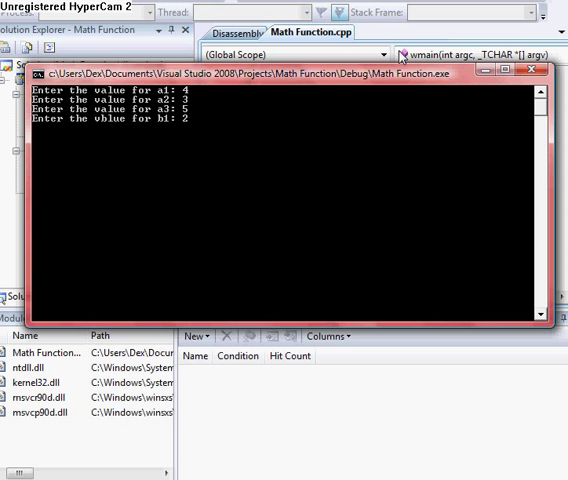
text(4)
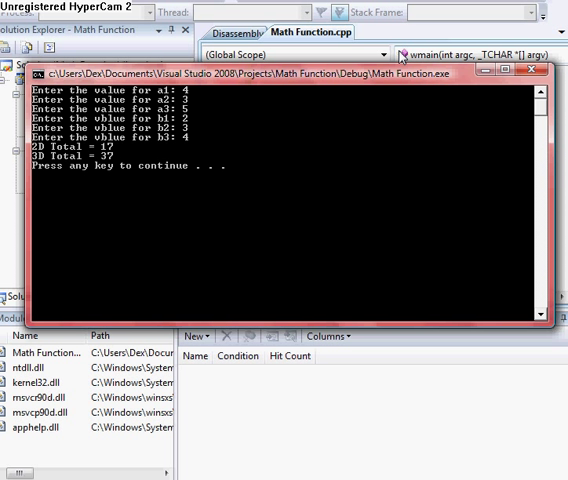